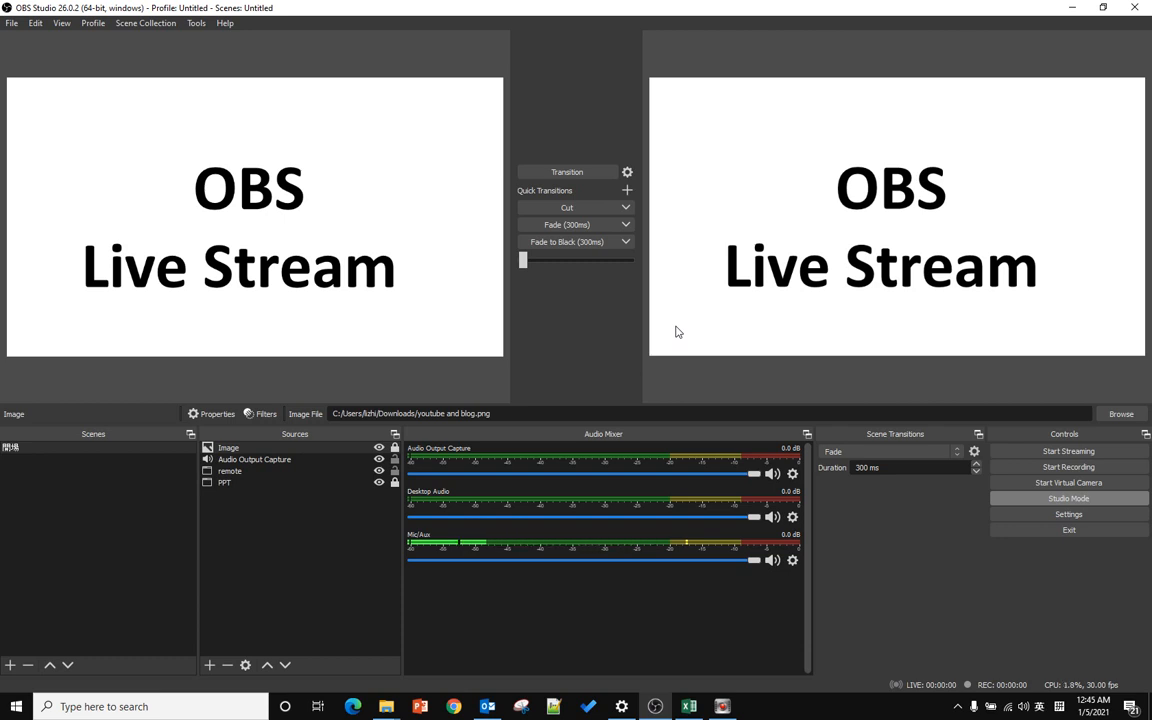
mouse_move(508, 336)
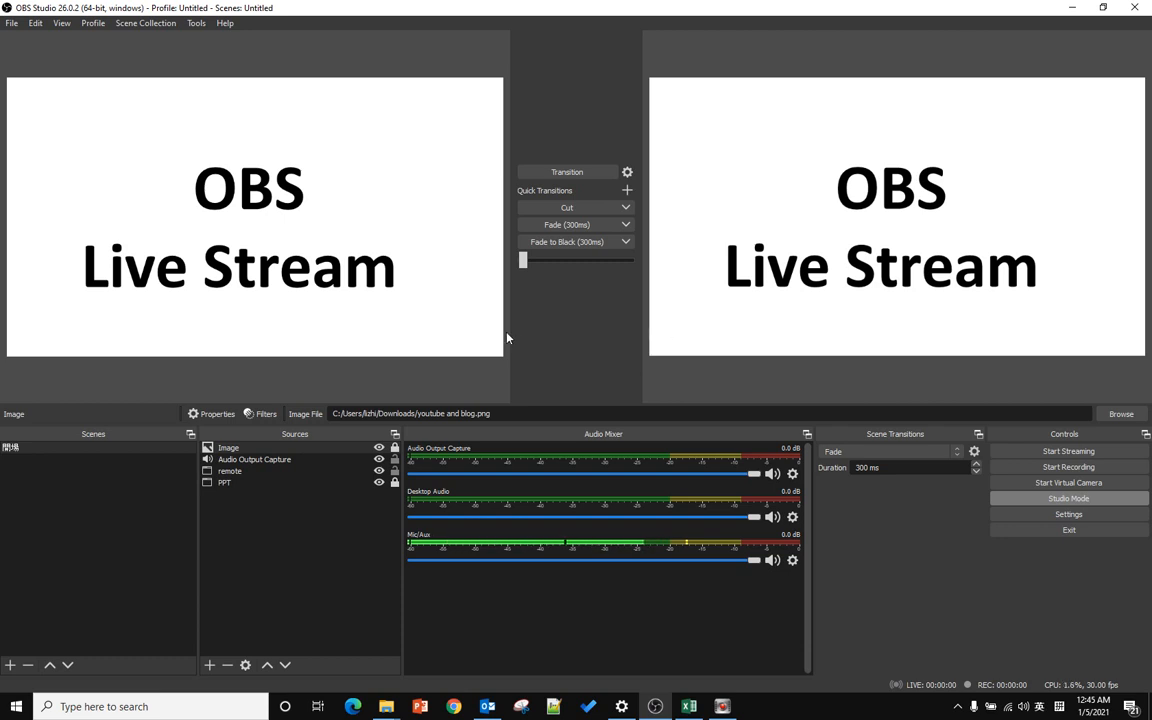
mouse_move(190, 278)
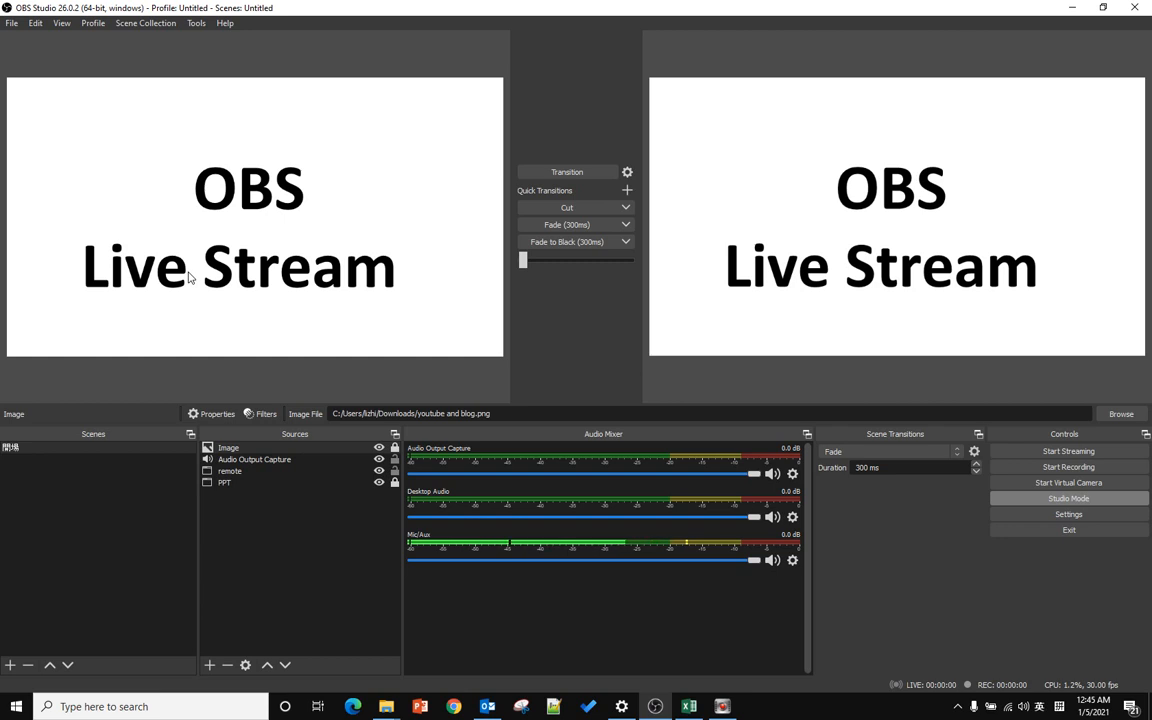
mouse_move(232, 288)
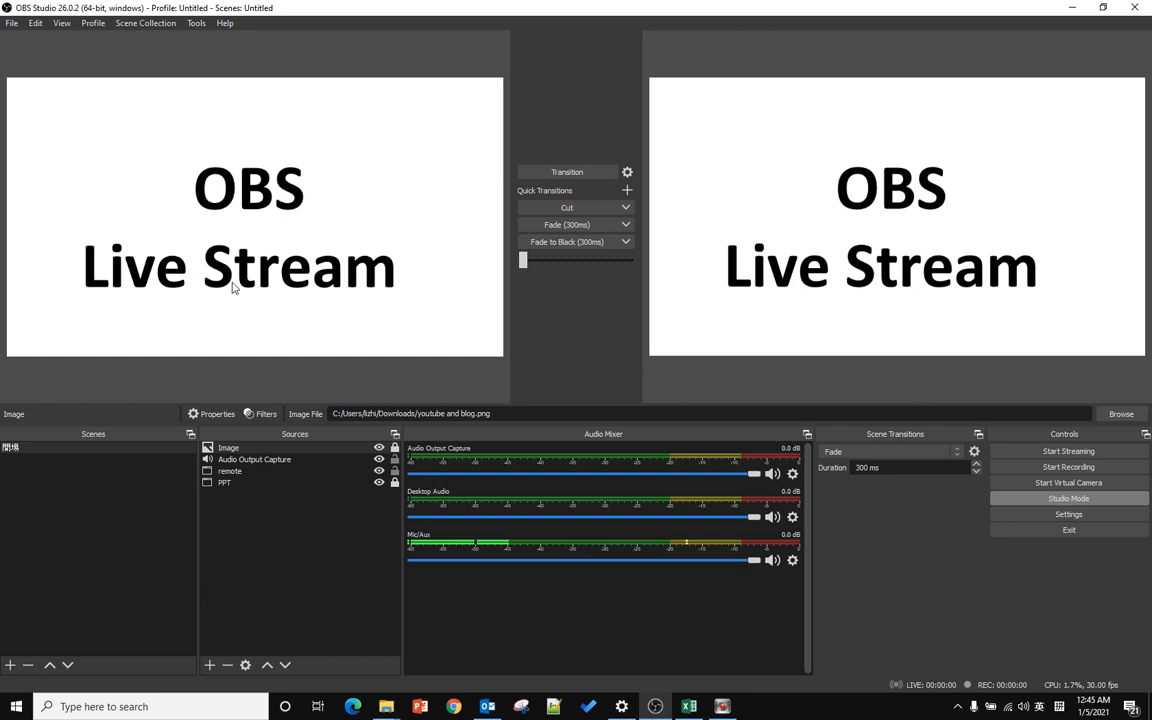
mouse_move(326, 82)
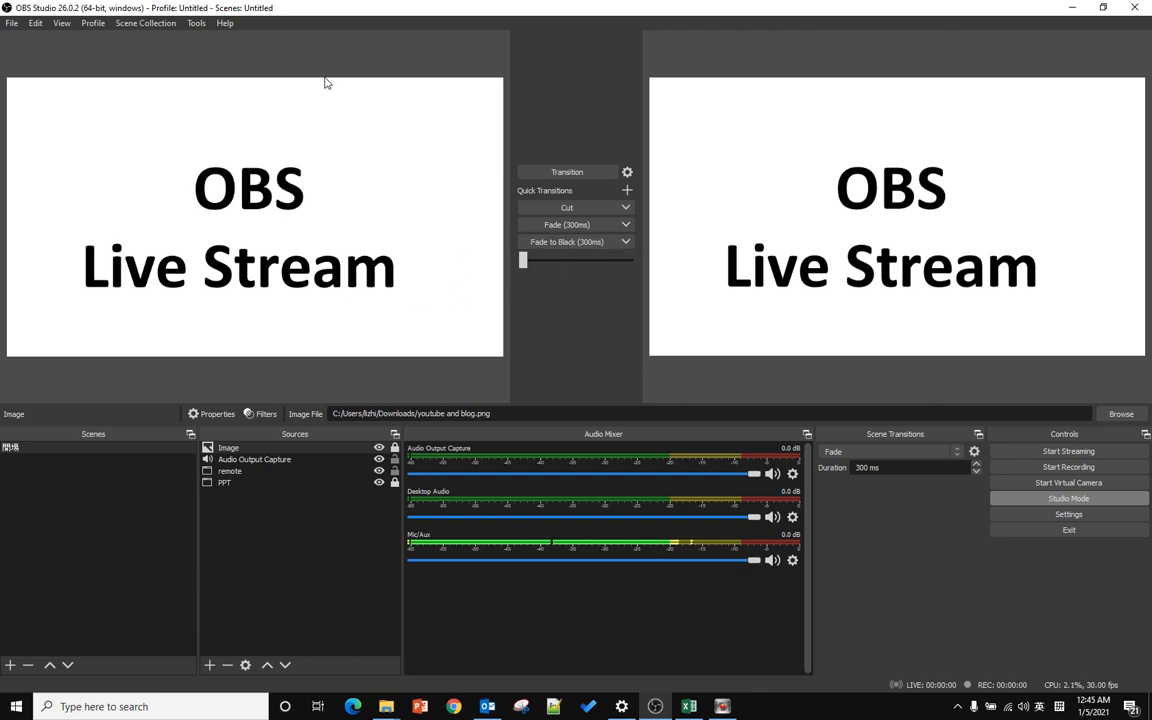
mouse_move(176, 192)
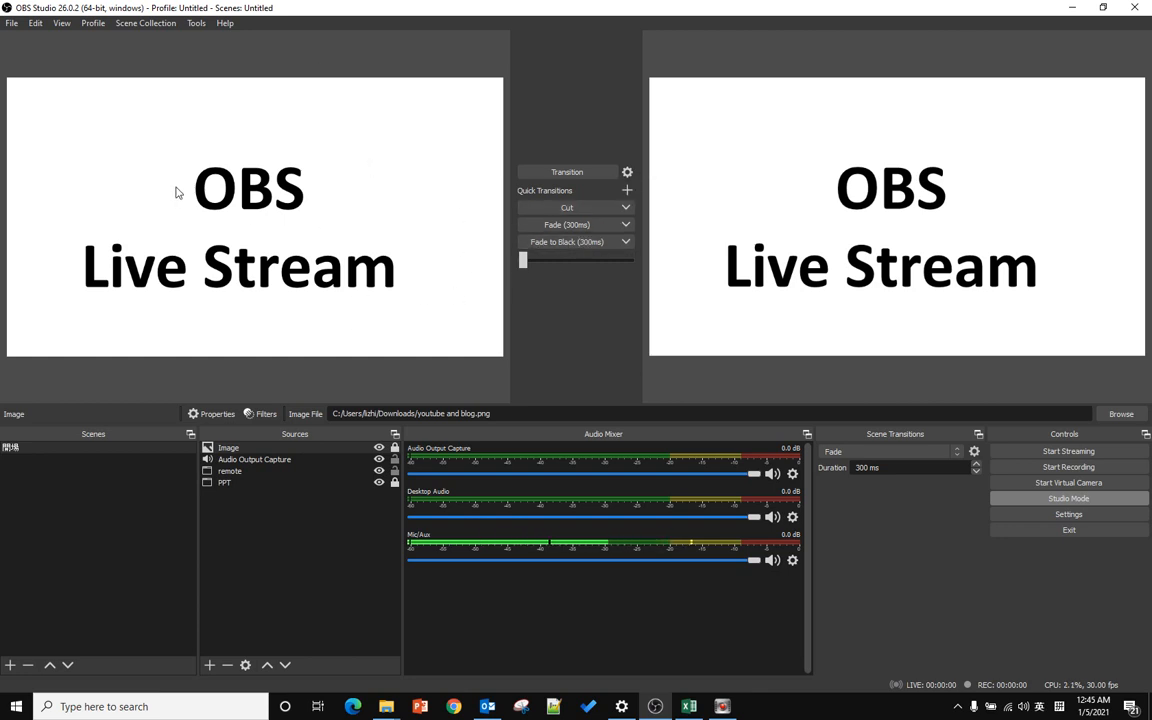
mouse_move(344, 192)
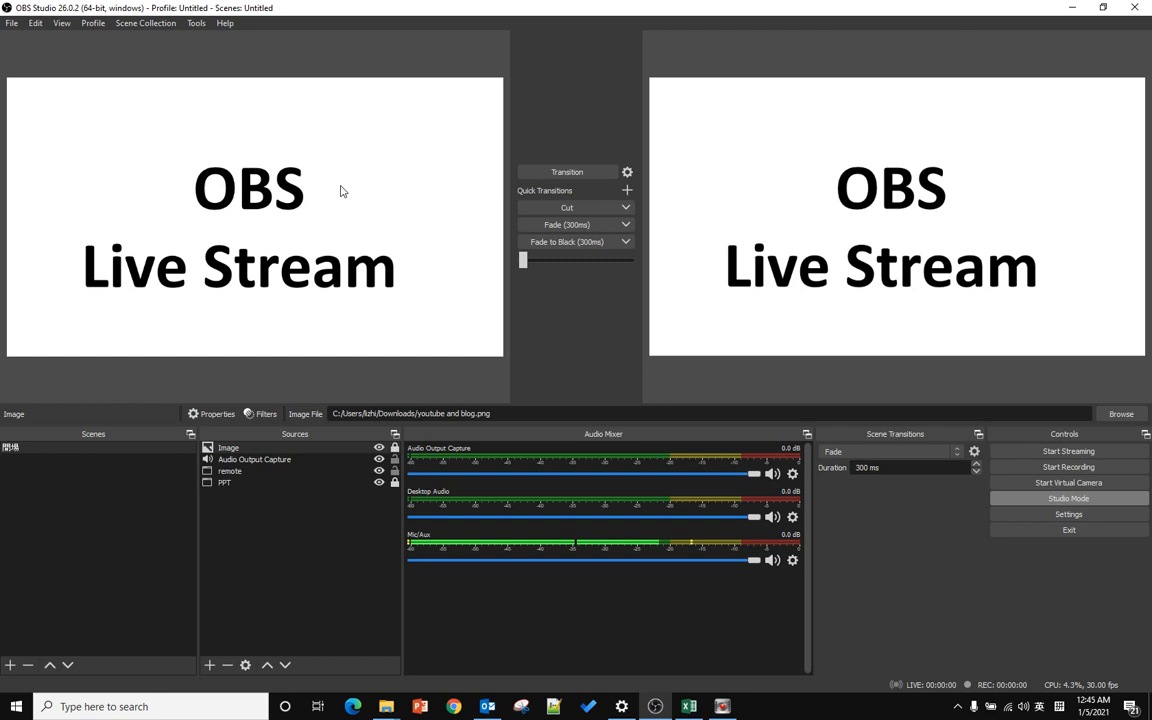
mouse_move(500, 212)
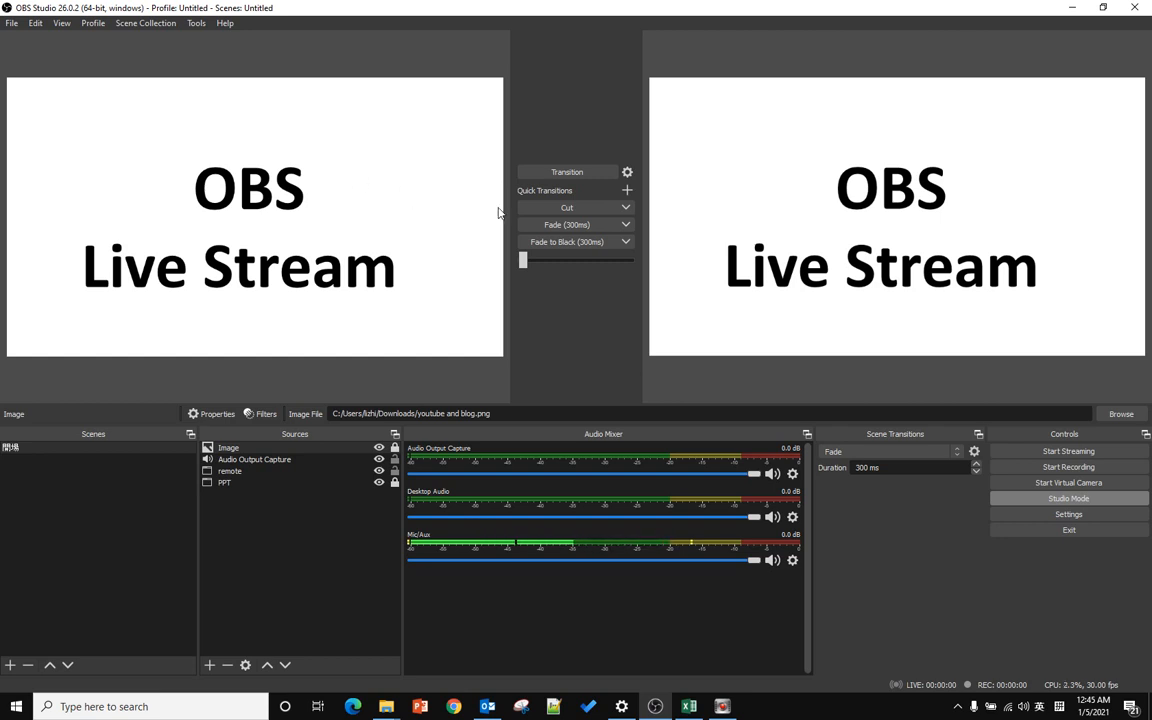
mouse_move(1068, 512)
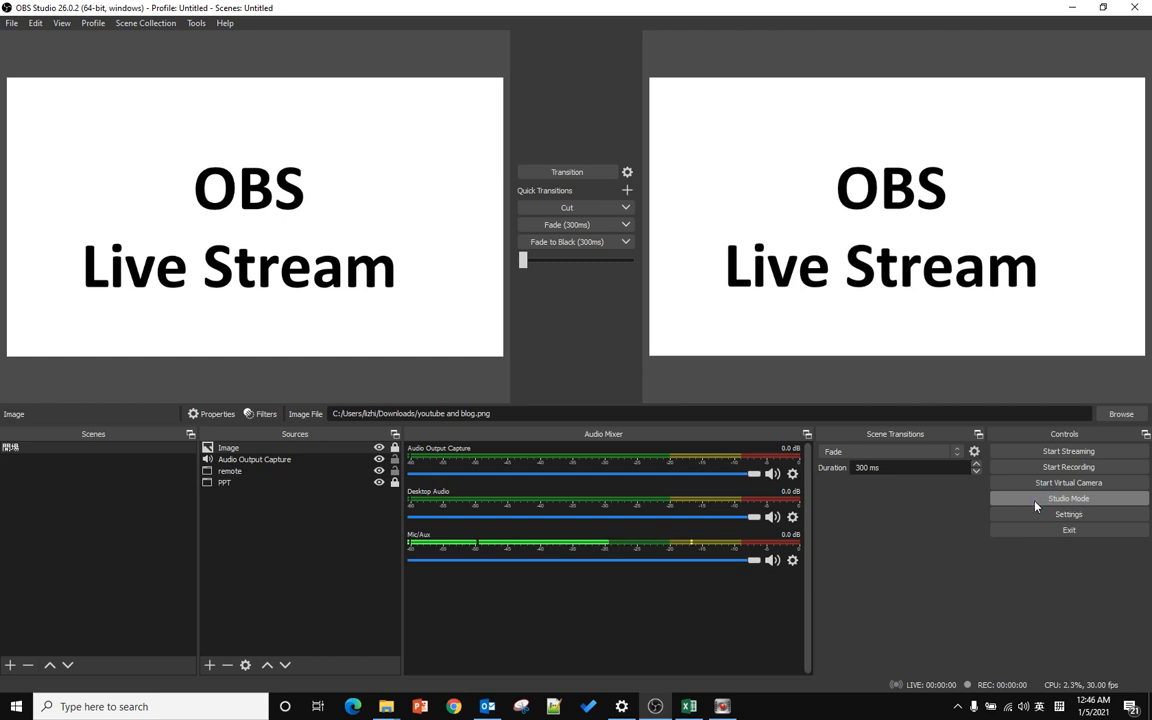
- Turn Studio Mode off so one canvas shows the OBS Live Stream image
click(1068, 498)
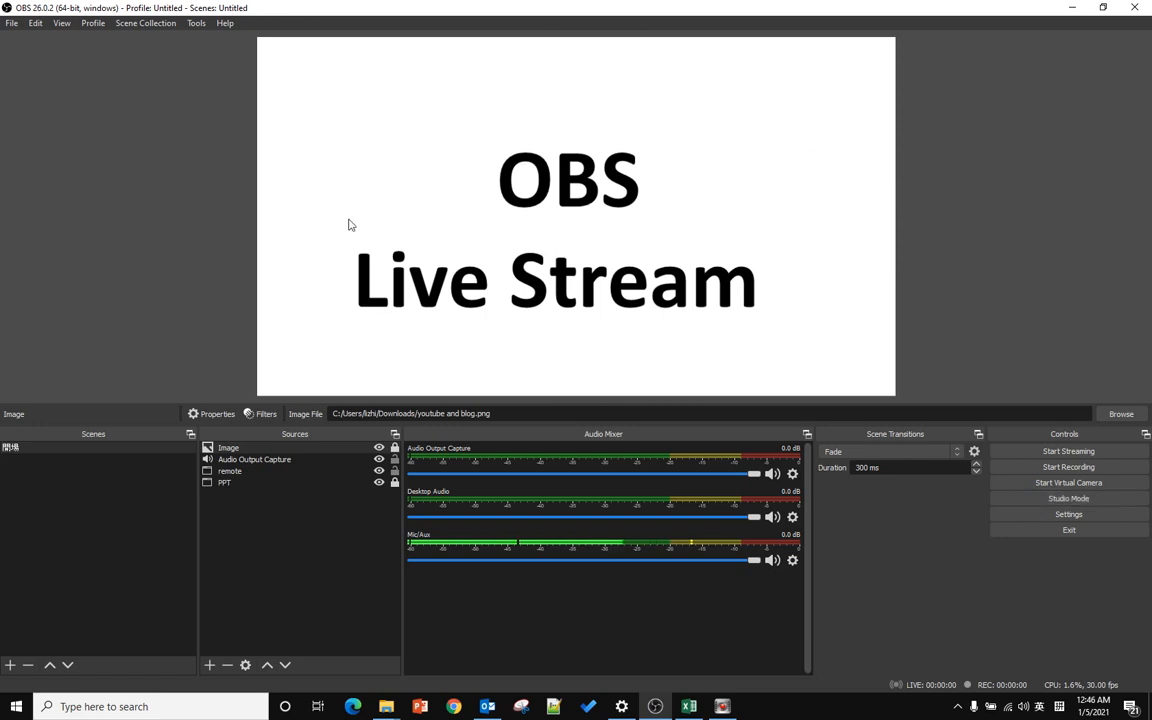
mouse_move(744, 318)
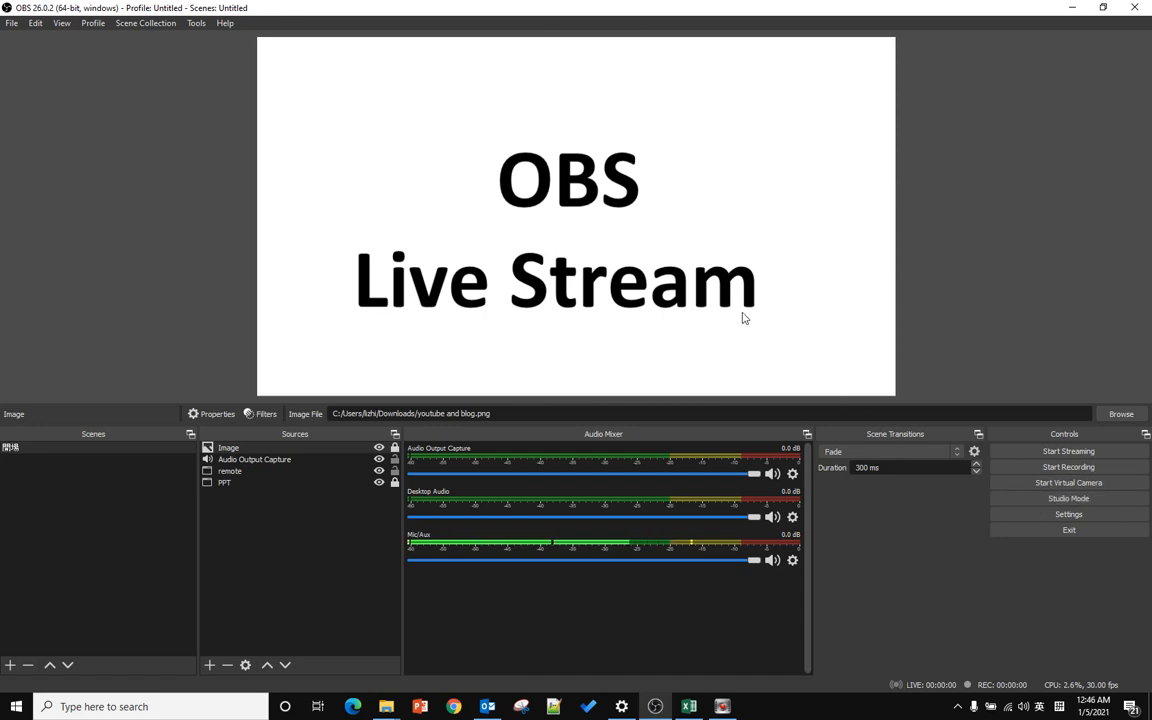
- Turn Studio Mode back on, showing the OBS Live Stream image in preview and program panes
click(1068, 498)
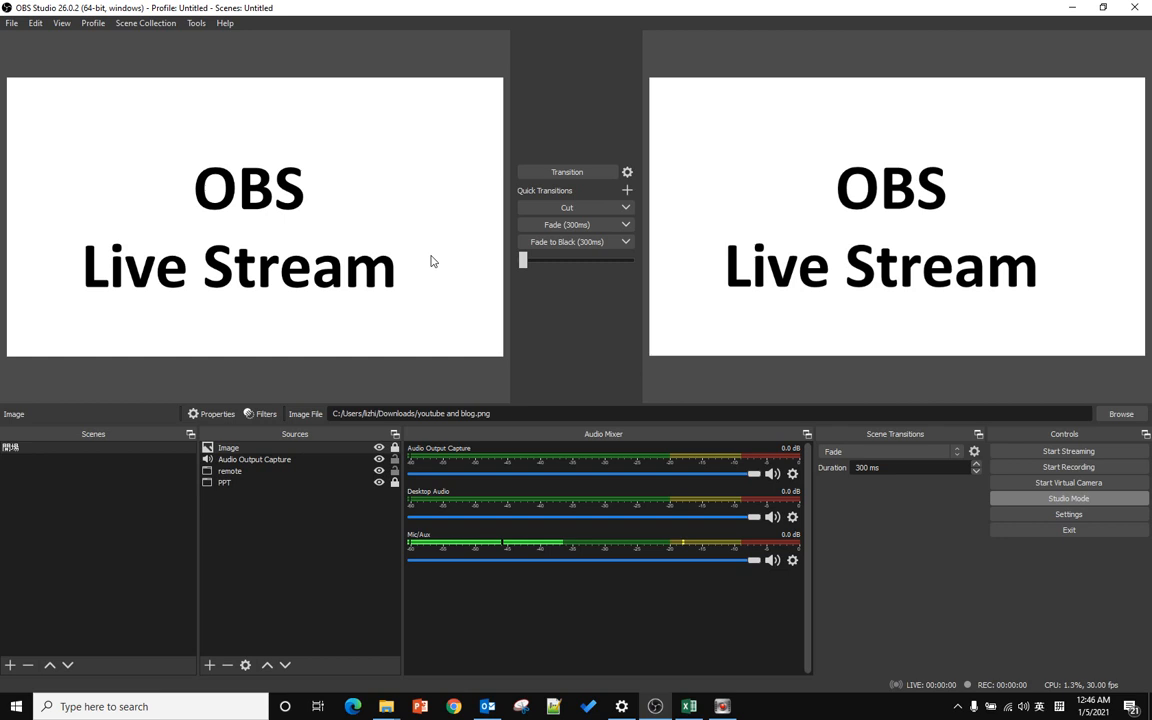
mouse_move(428, 192)
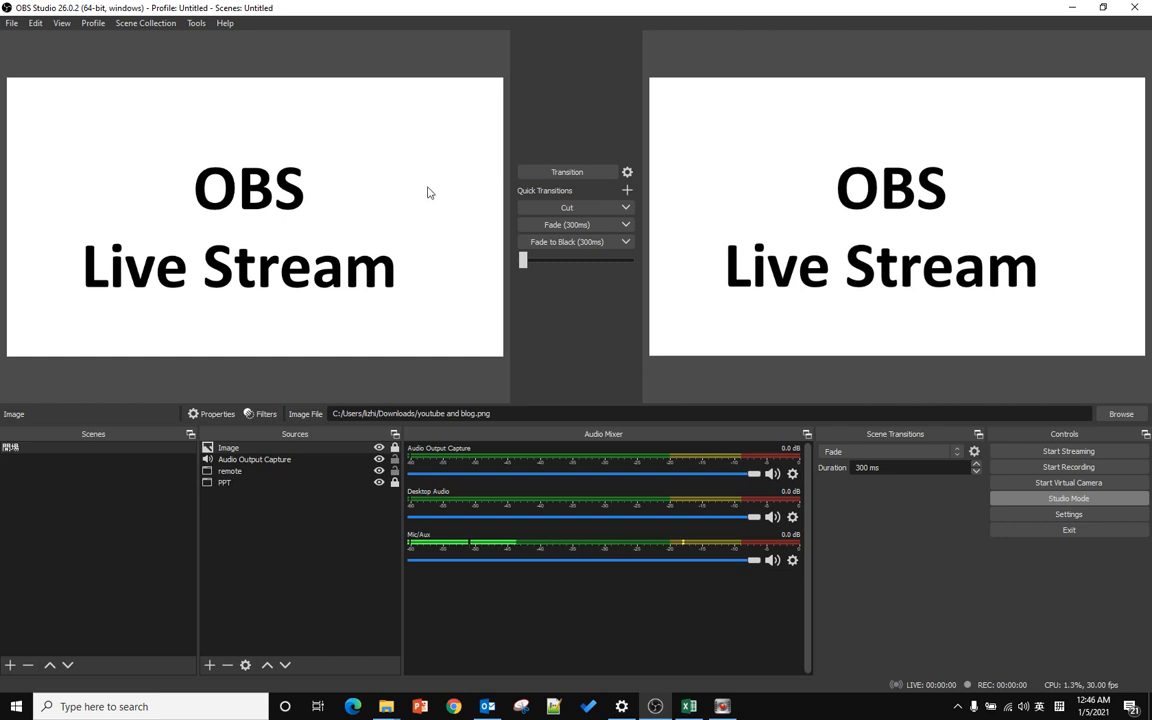